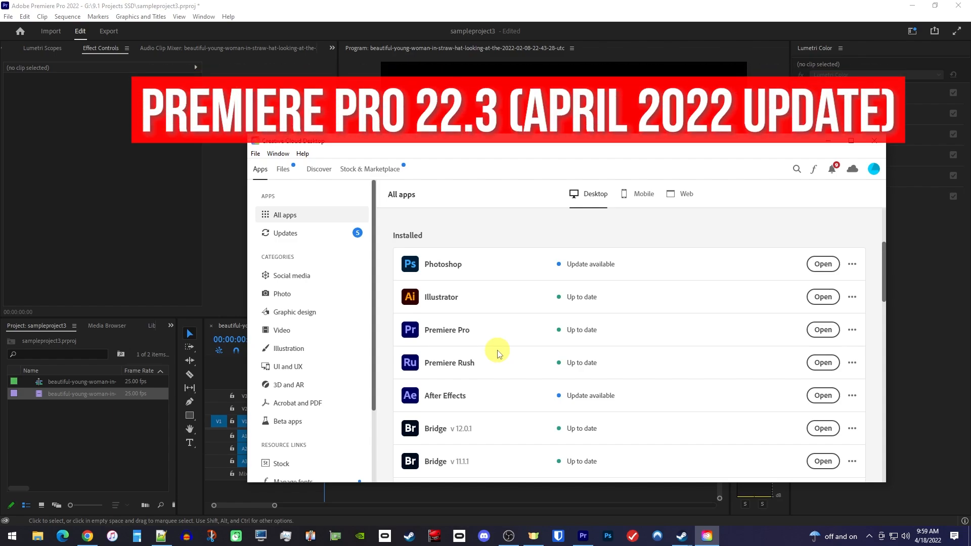
mouse_move(544, 337)
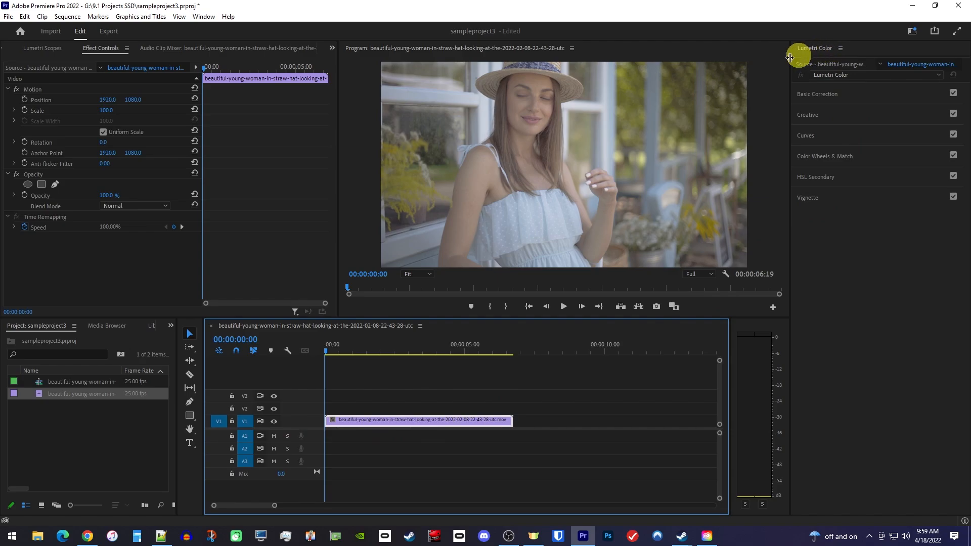
- Expand the Basic Correction section of Lumetri Color, all values still at defaults
click(203, 17)
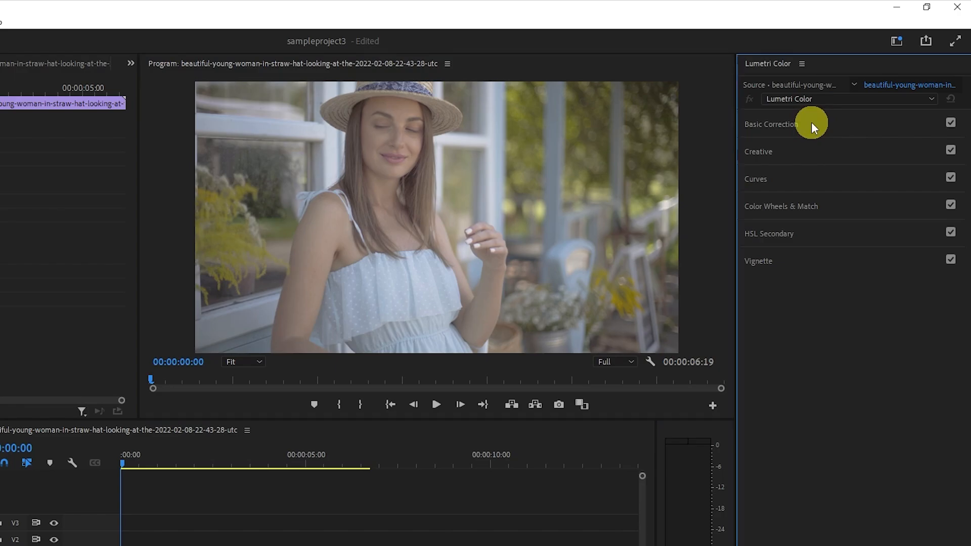
click(770, 123)
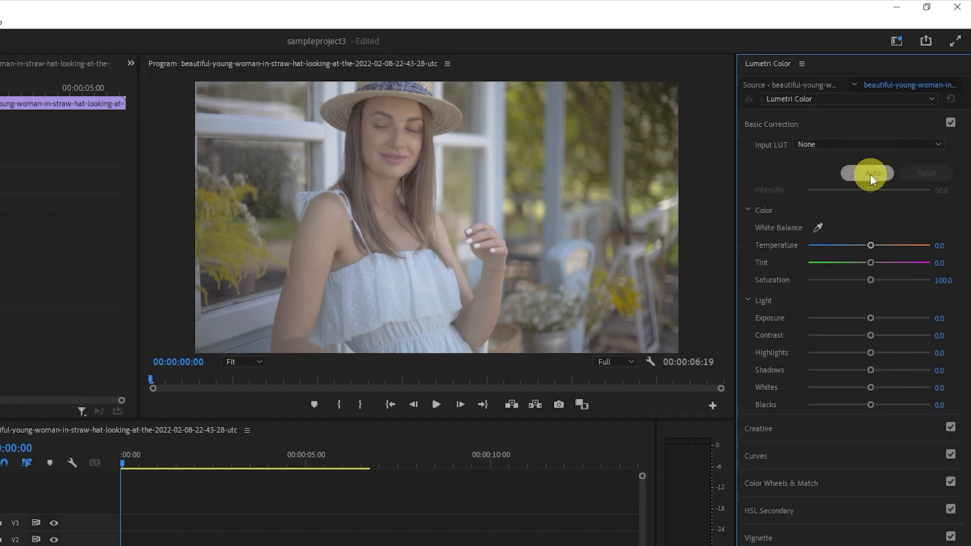
- Apply Auto color correction and bring its intensity back up to 100
click(870, 173)
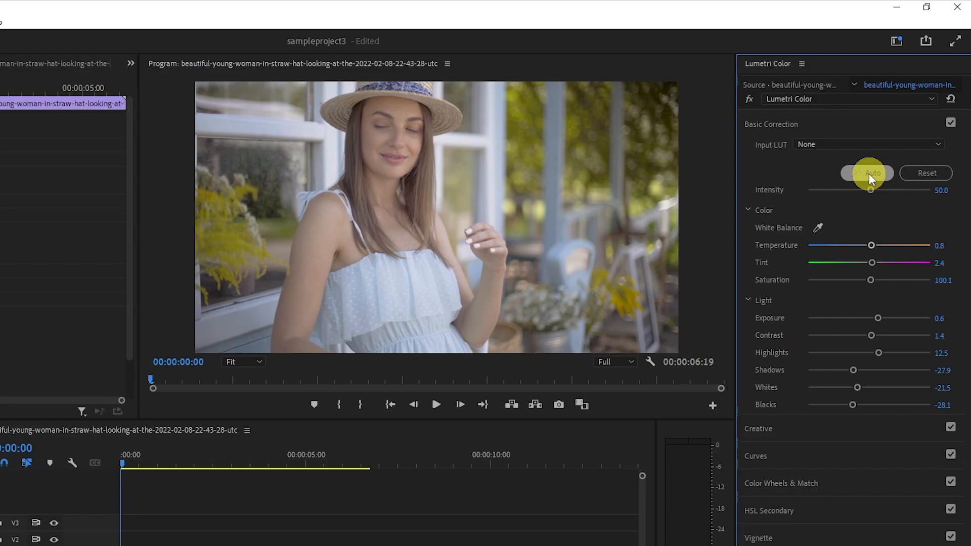
click(866, 173)
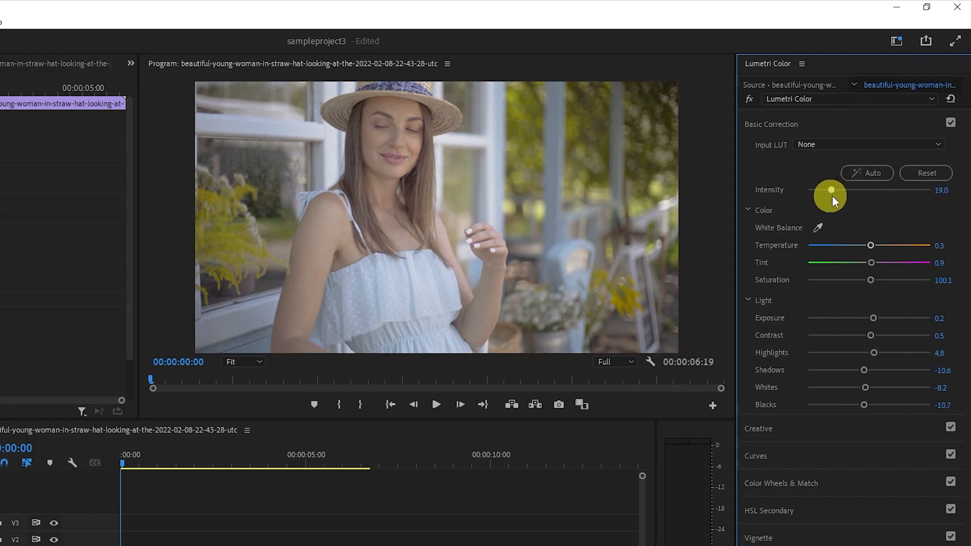
drag(830, 194, 938, 194)
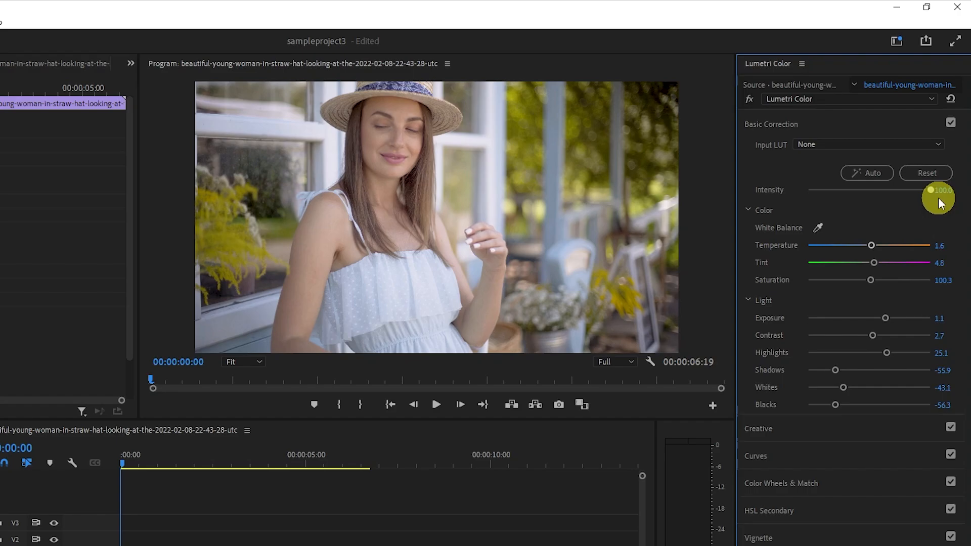
click(436, 404)
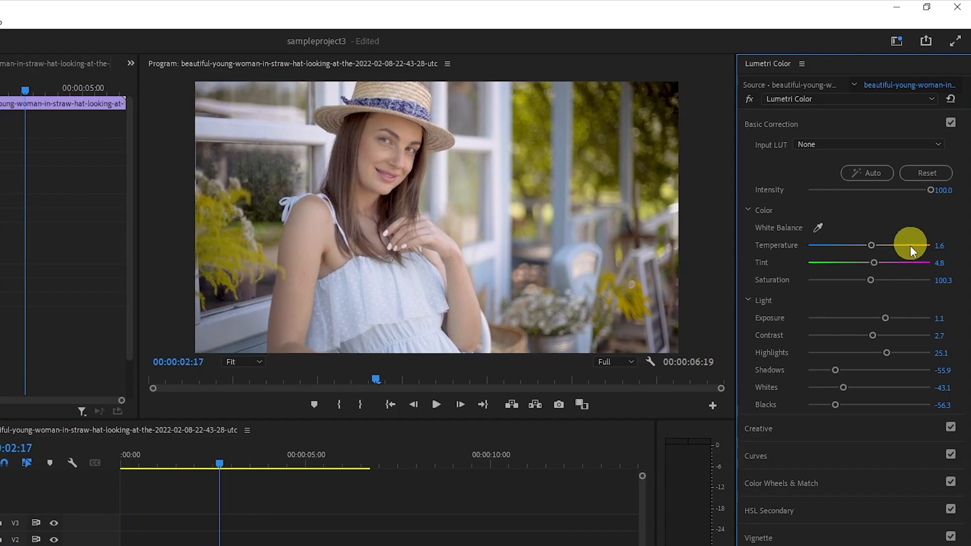
- Raise the contrast to about 35.9, then switch Basic Correction off to see the original
drag(872, 334, 872, 334)
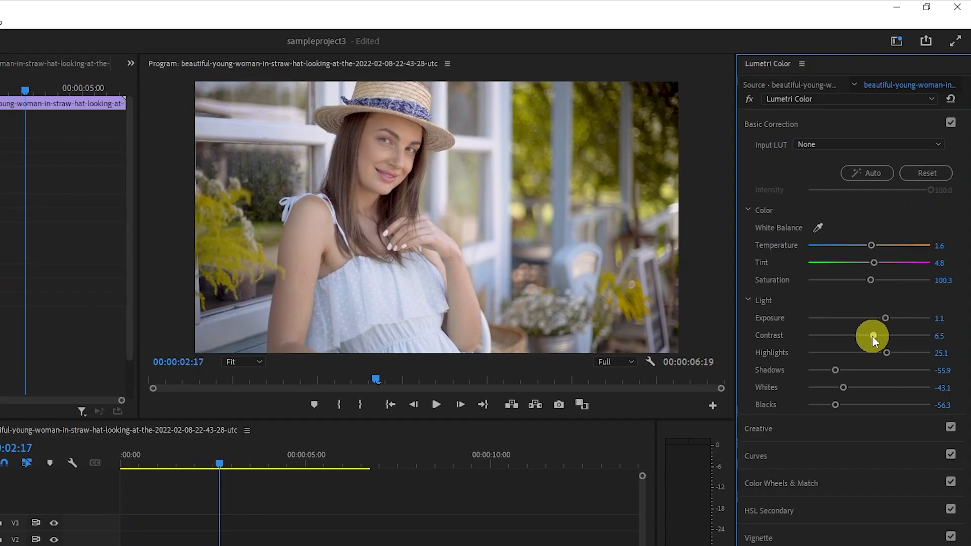
drag(872, 335, 908, 336)
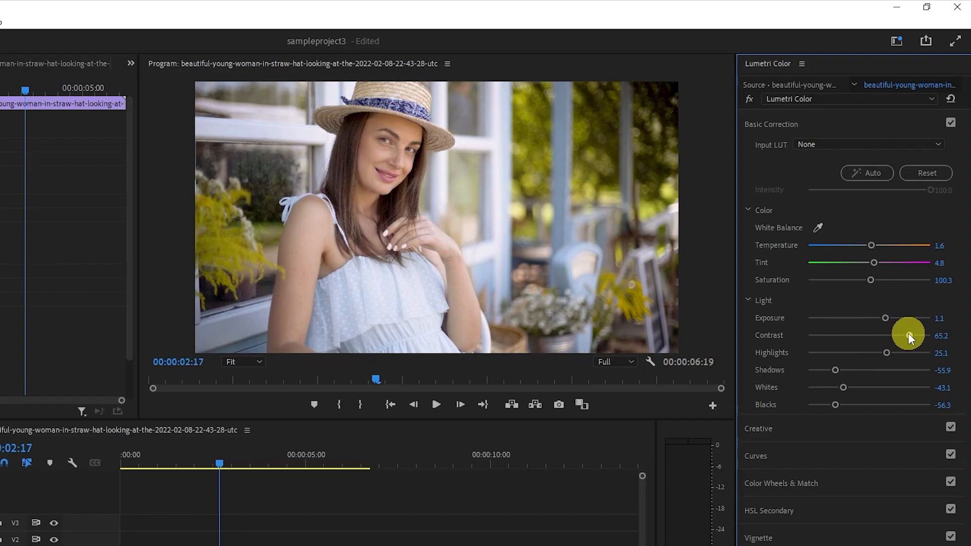
drag(907, 335, 896, 335)
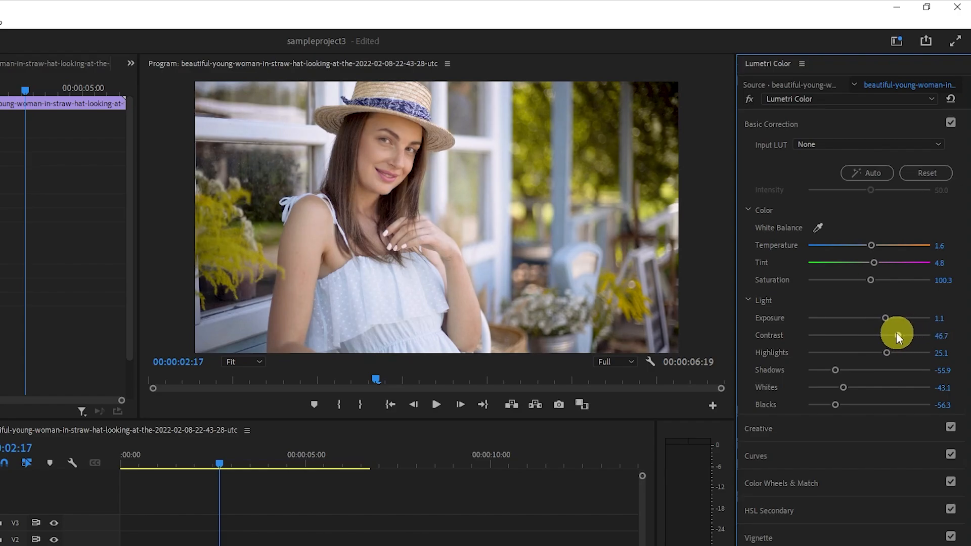
drag(897, 335, 890, 335)
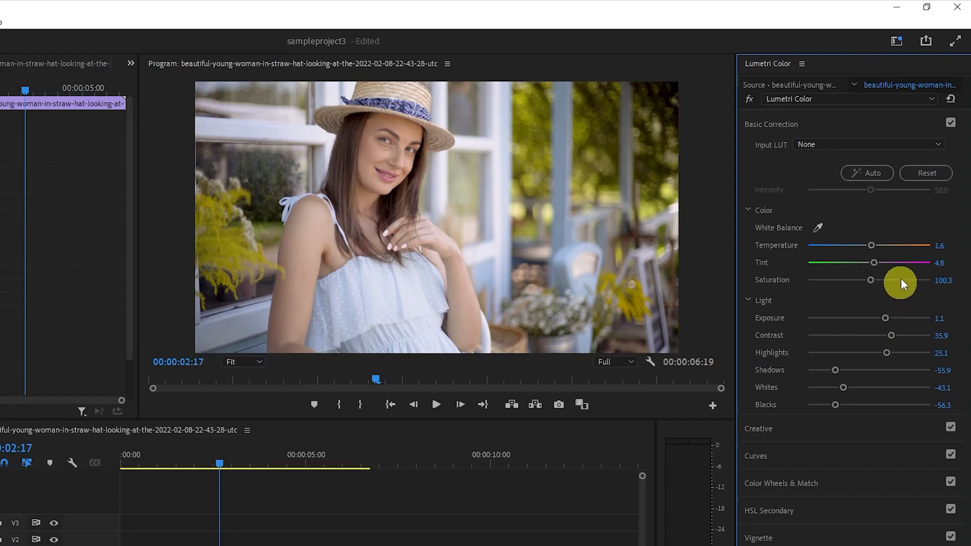
click(950, 122)
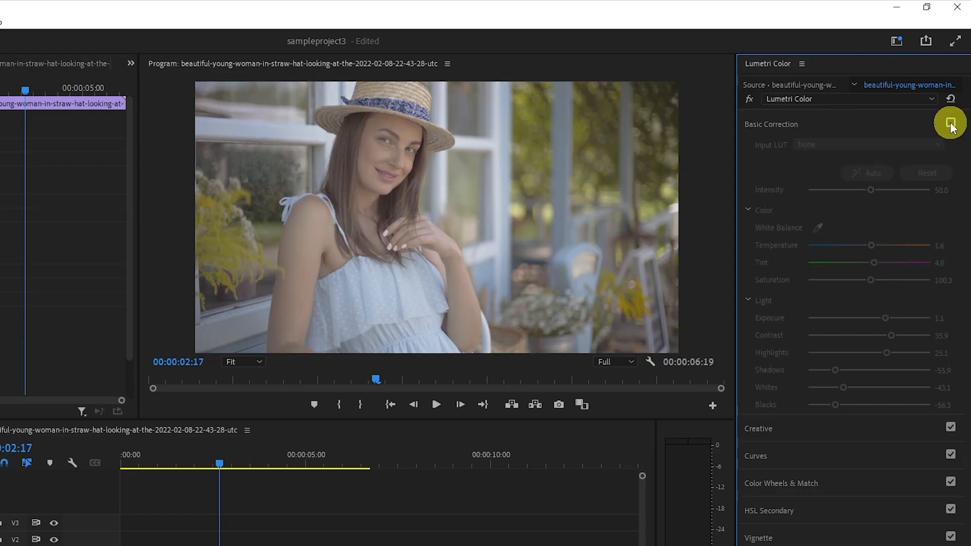
- Switch Basic Correction back on, toggling to compare before and after
click(949, 123)
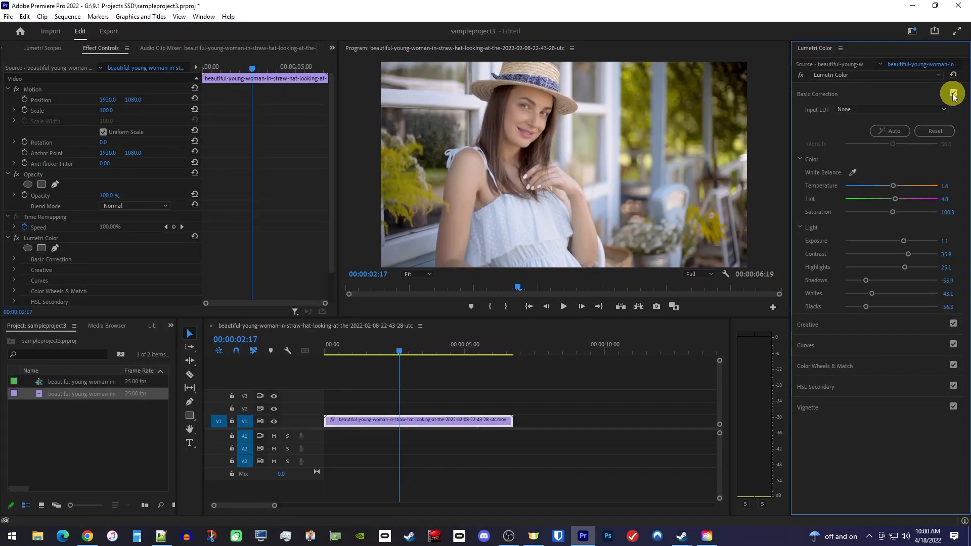
click(953, 94)
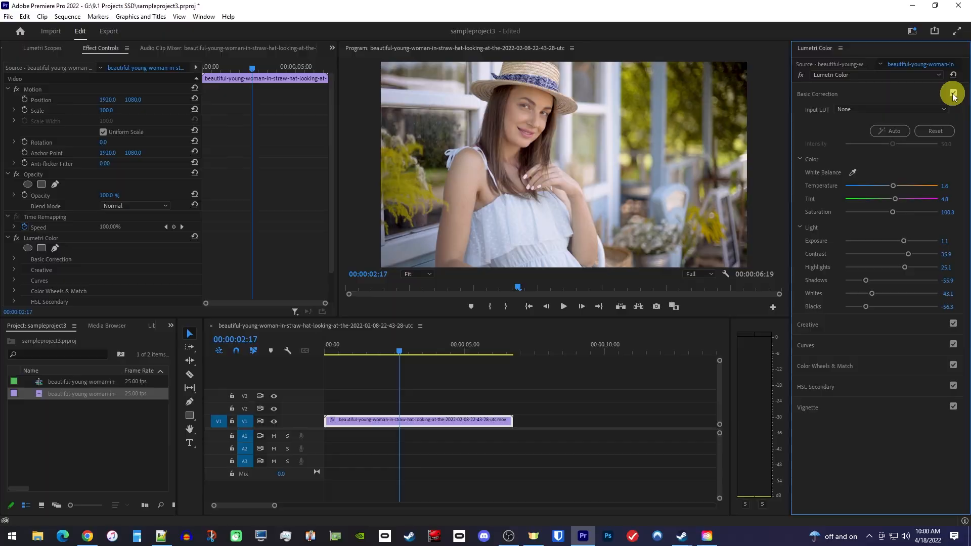